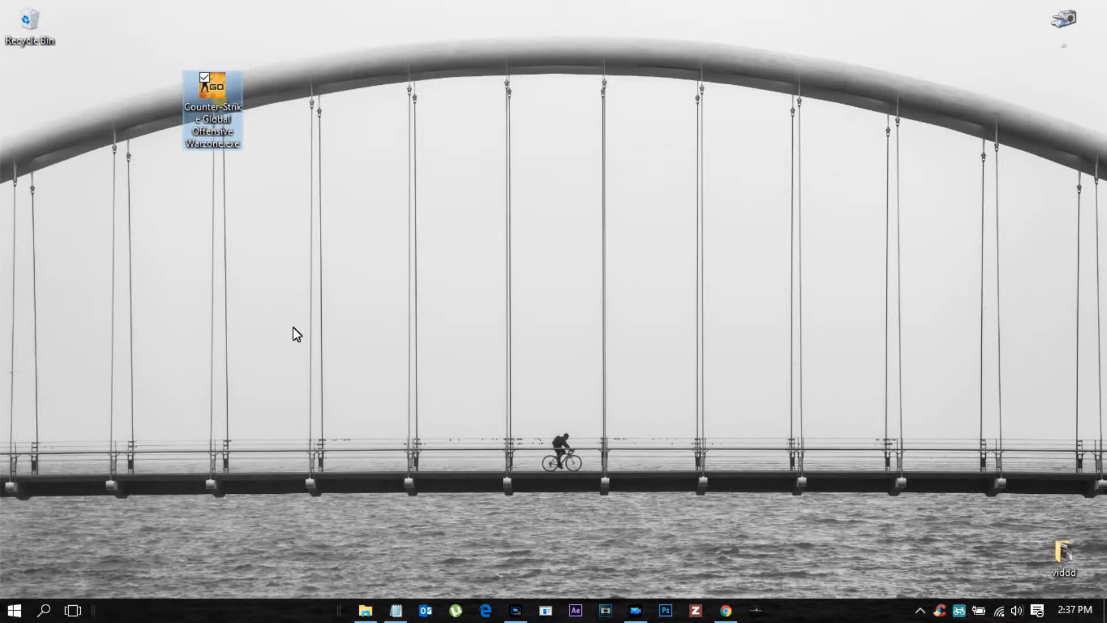
mouse_move(333, 249)
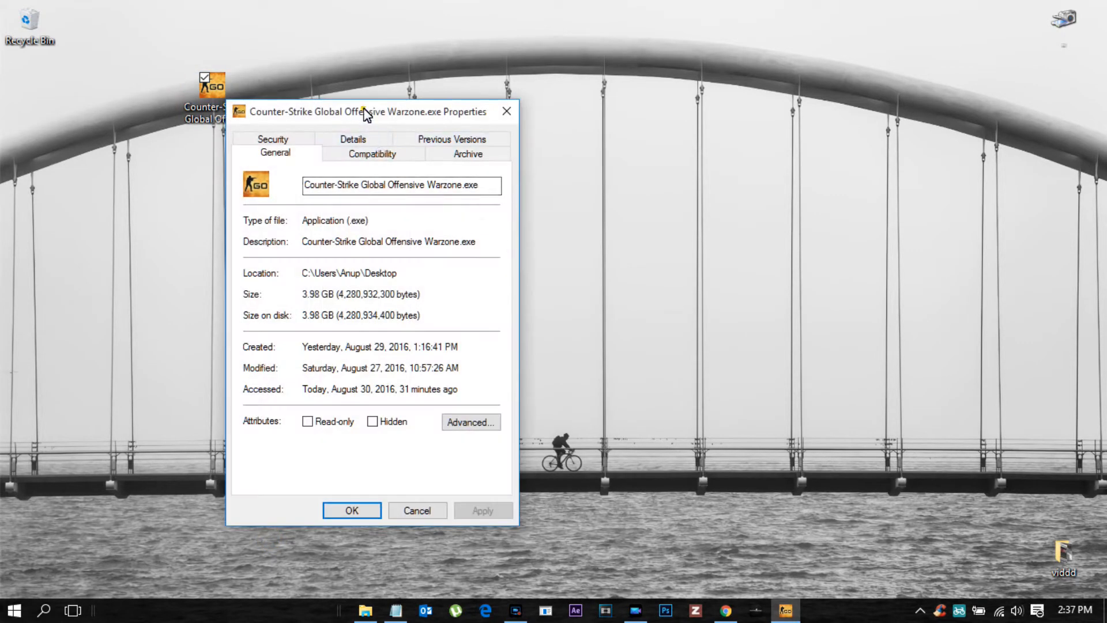
Step: Move and close the file properties window, then bring up the shared Warzone.exe Drive page
left_click_drag(364, 111, 481, 99)
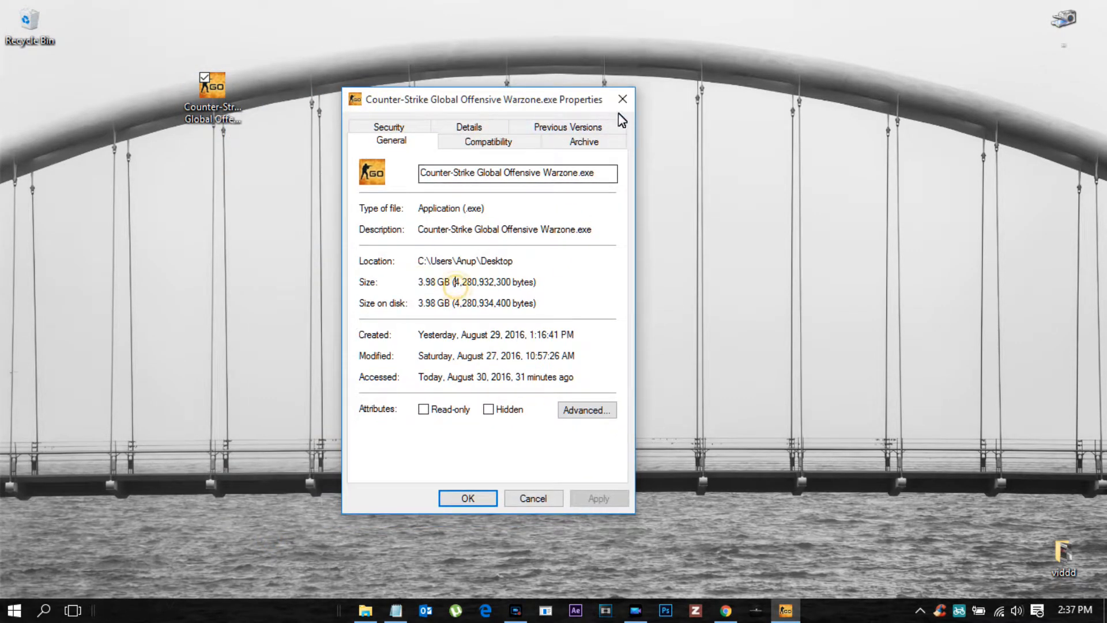
left_click(724, 611)
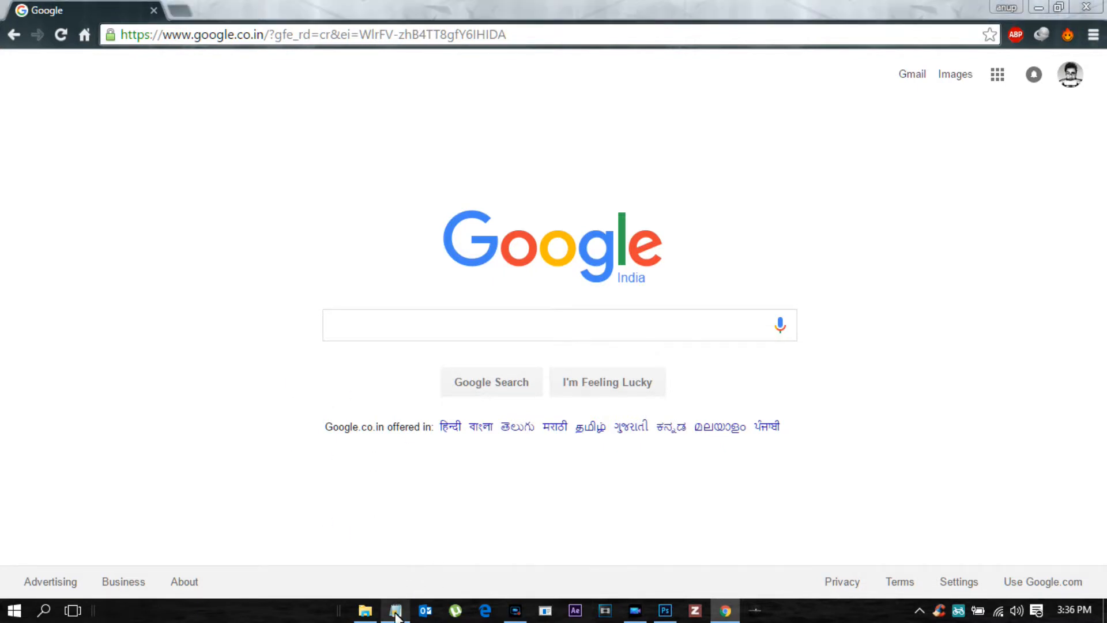
left_click(395, 610)
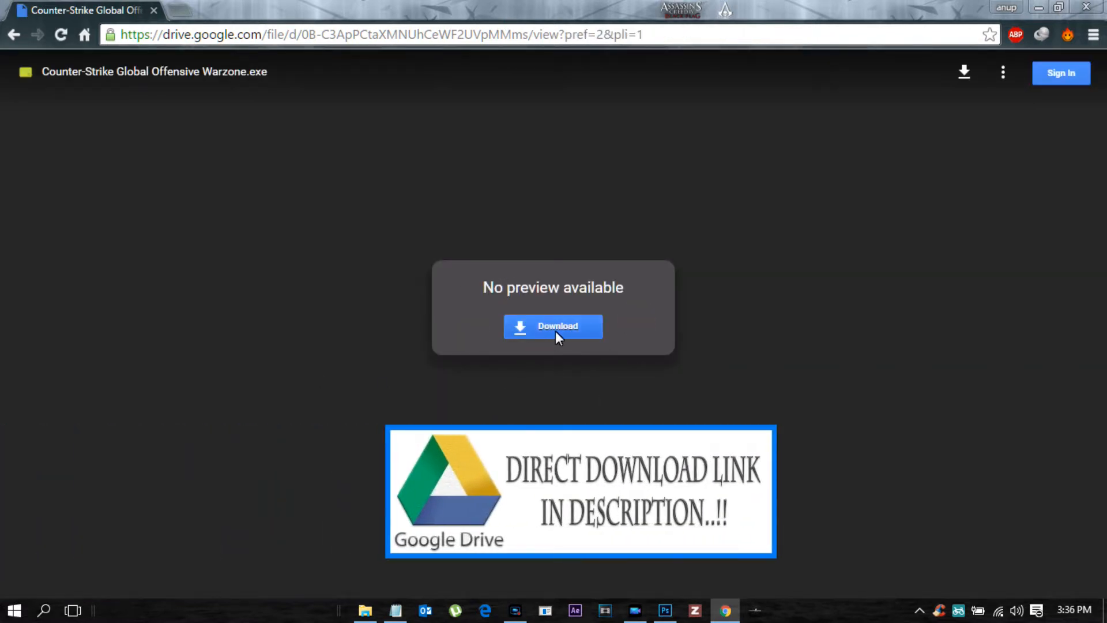
Step: Download the 4.0G Warzone installer past the virus-scan warning, cancel the prompt, close the tab
left_click(553, 326)
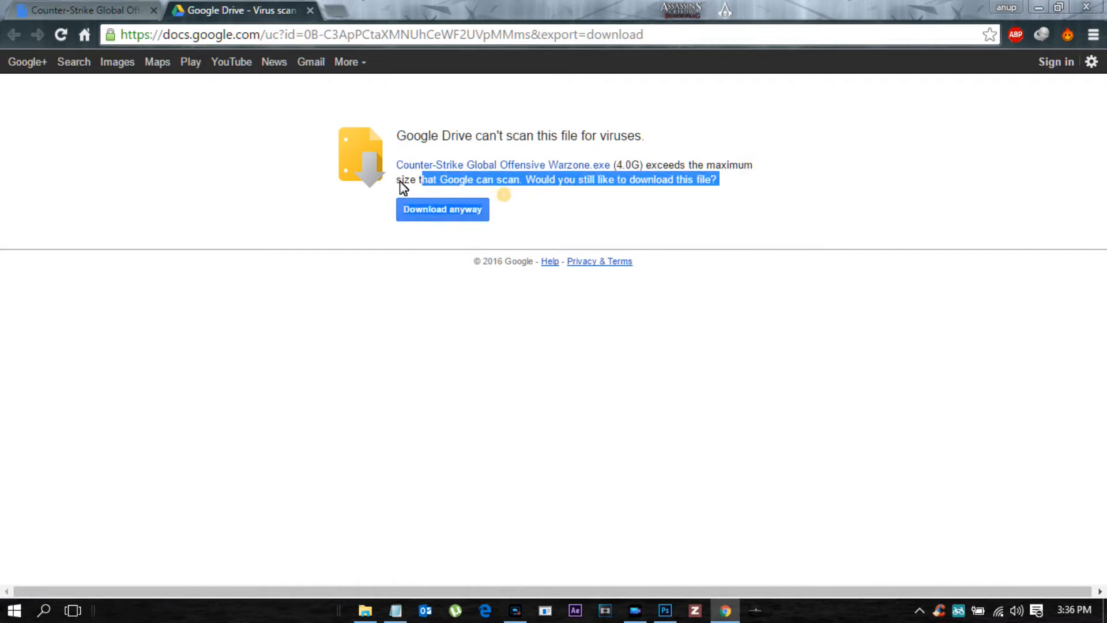
left_click(443, 209)
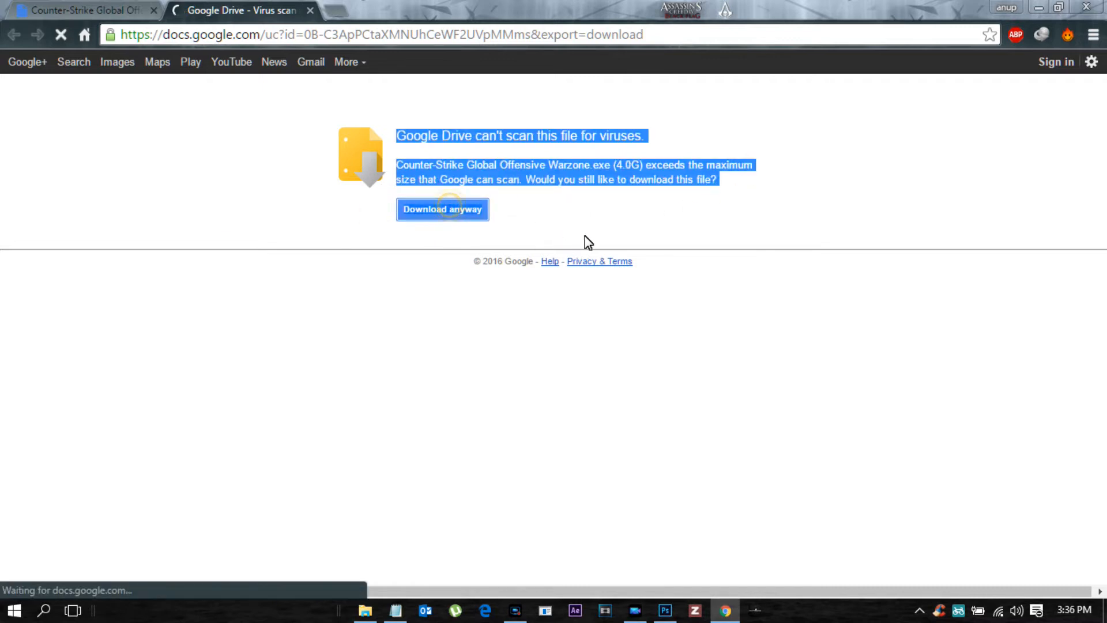
left_click(442, 209)
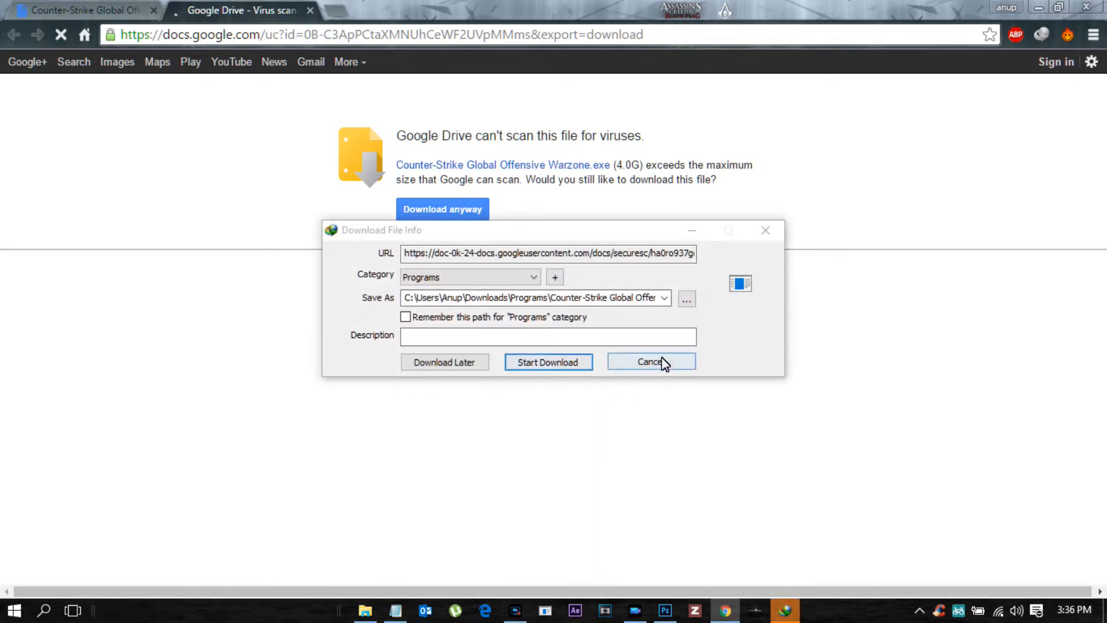
left_click(649, 362)
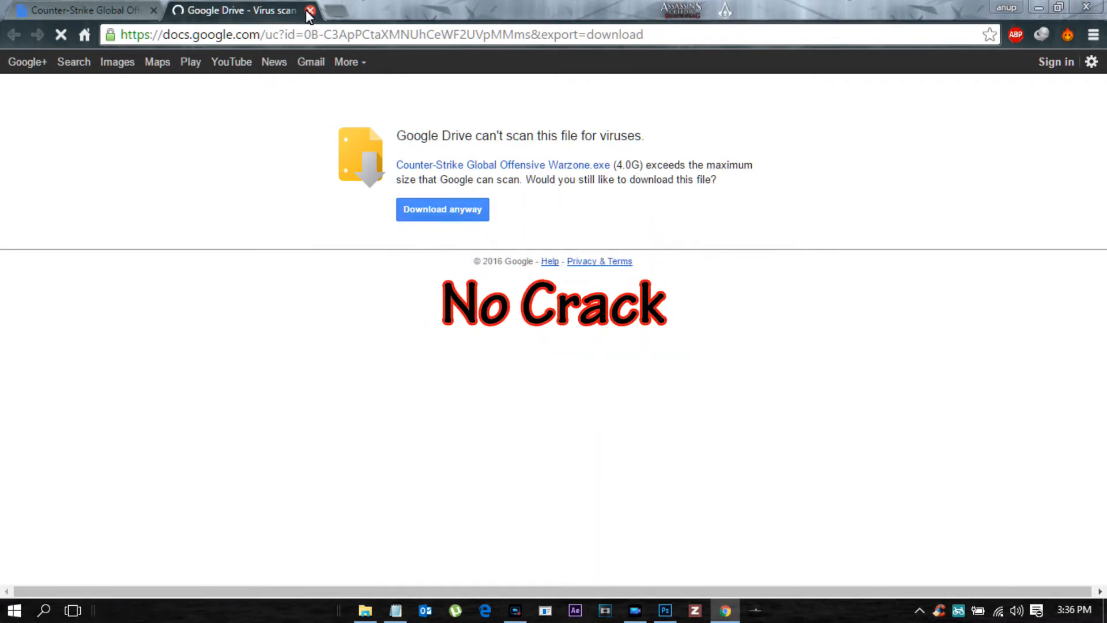
left_click(310, 10)
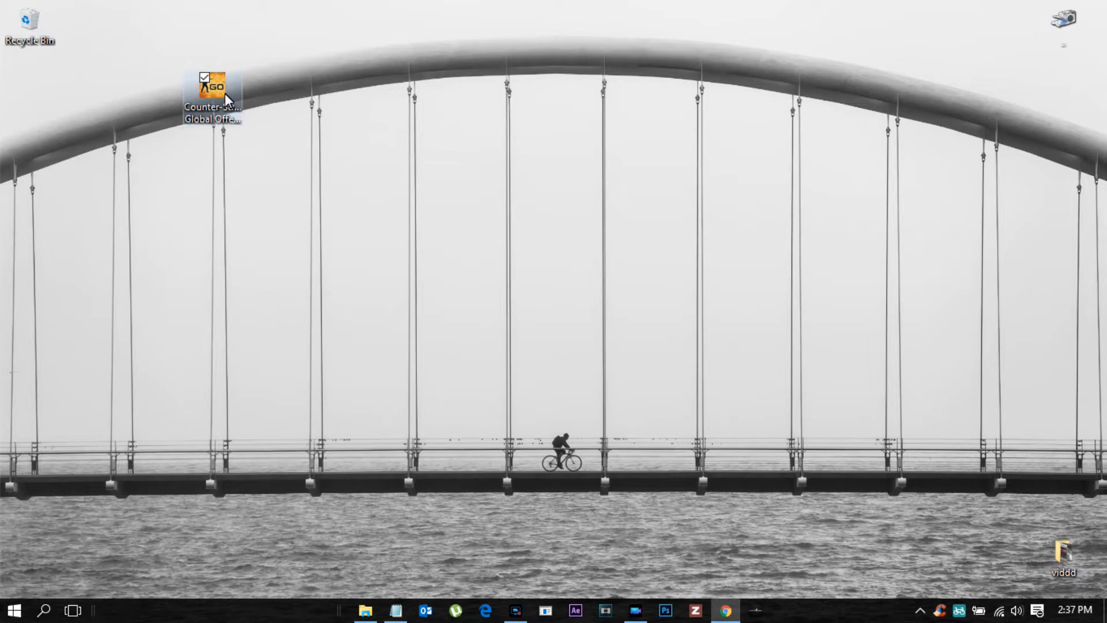
Step: Run the Warzone installer and install into C:\Games\Counter-Strike Global Offensive
double_click(211, 84)
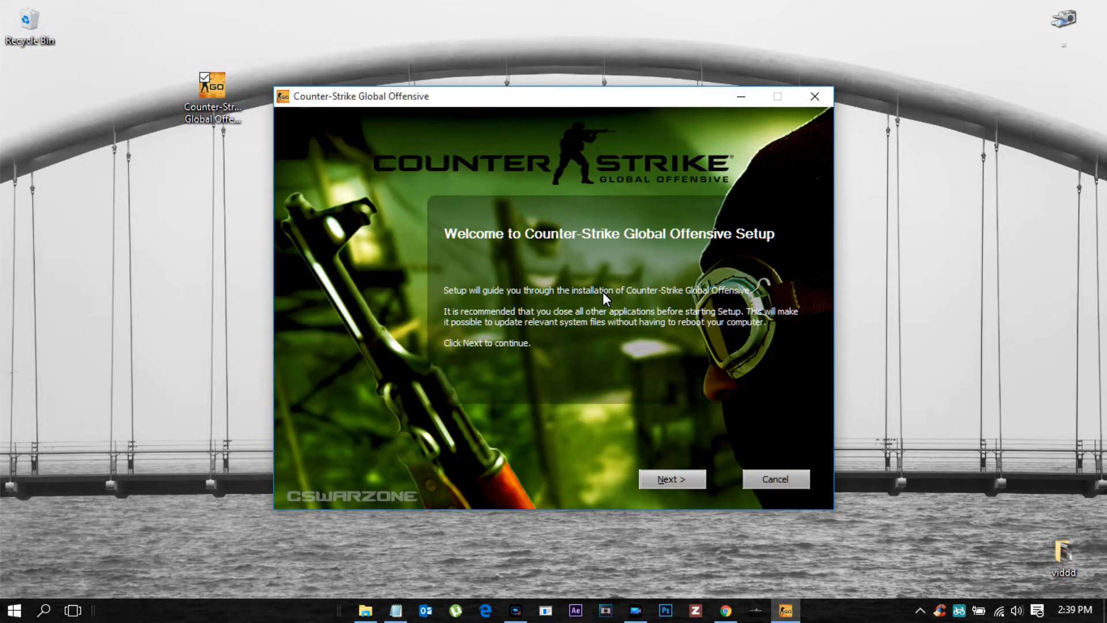
left_click(671, 478)
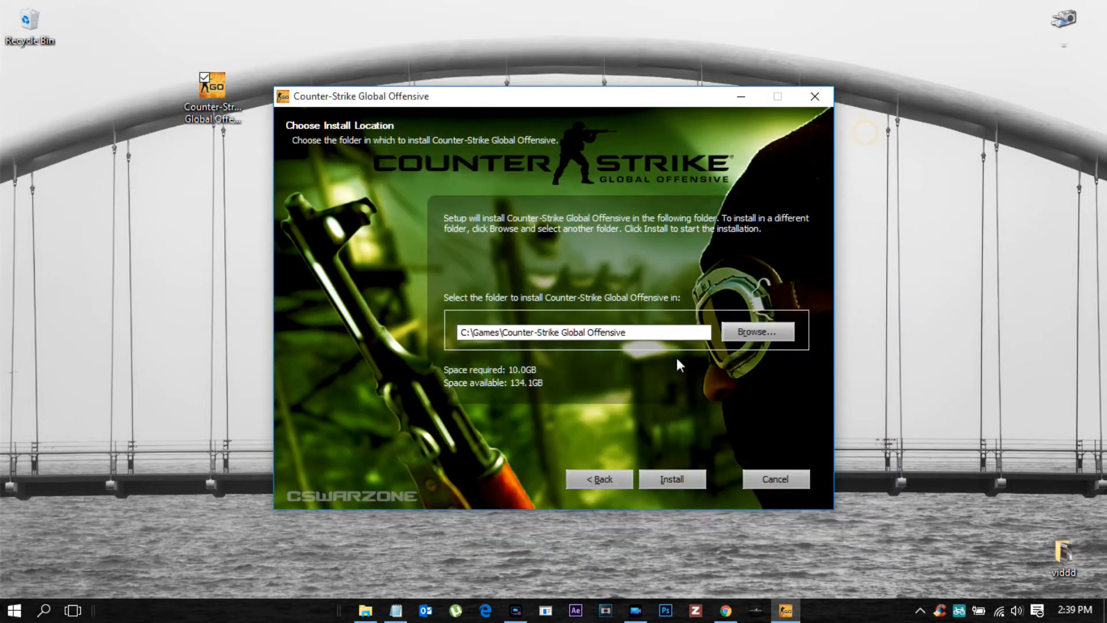
mouse_move(726, 489)
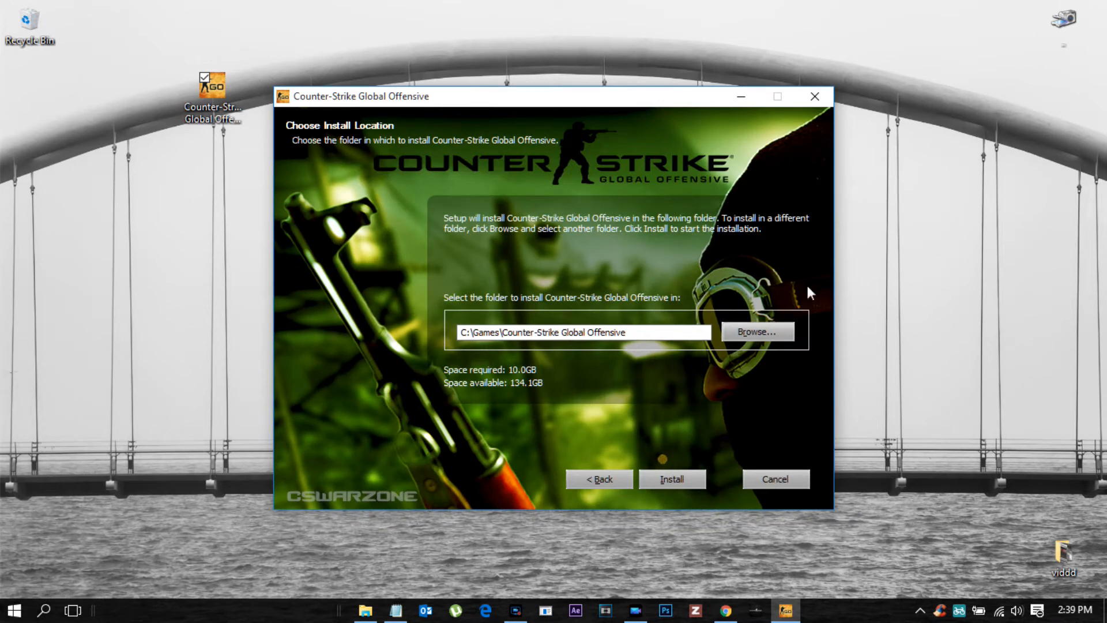
left_click(671, 478)
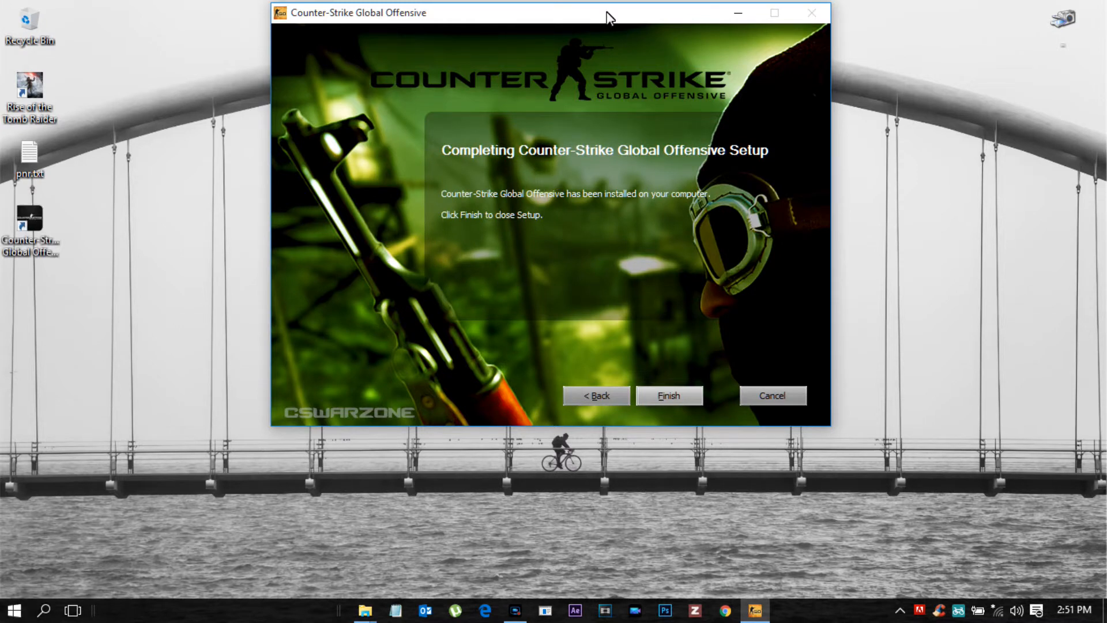
Step: Move the finished setup window aside and launch the new Counter-Strike desktop shortcut
left_click_drag(609, 15, 589, 76)
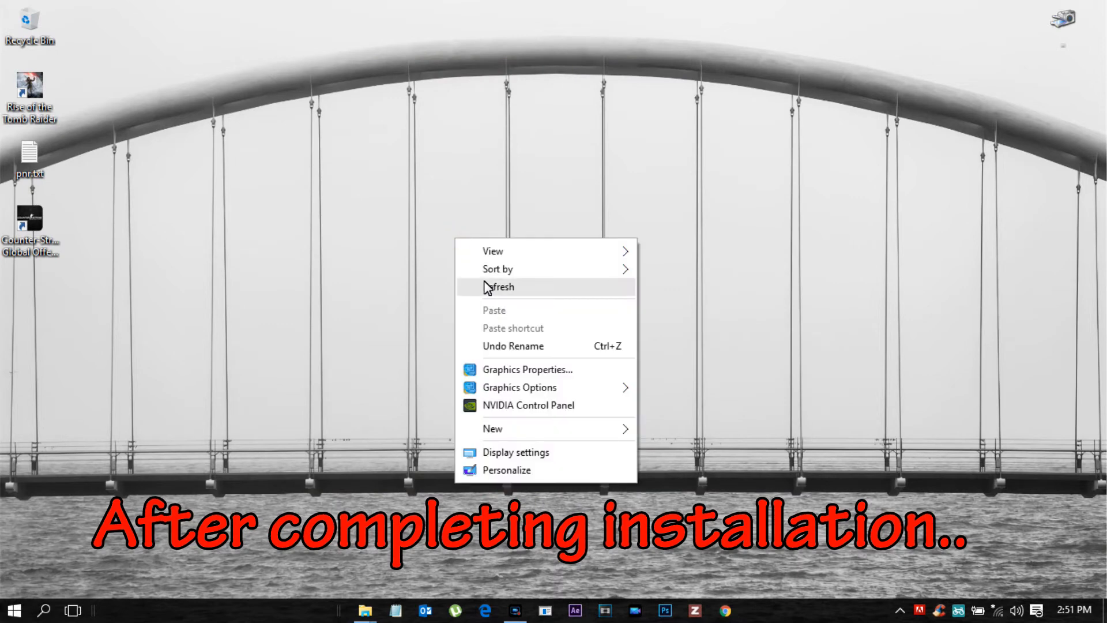
double_click(29, 221)
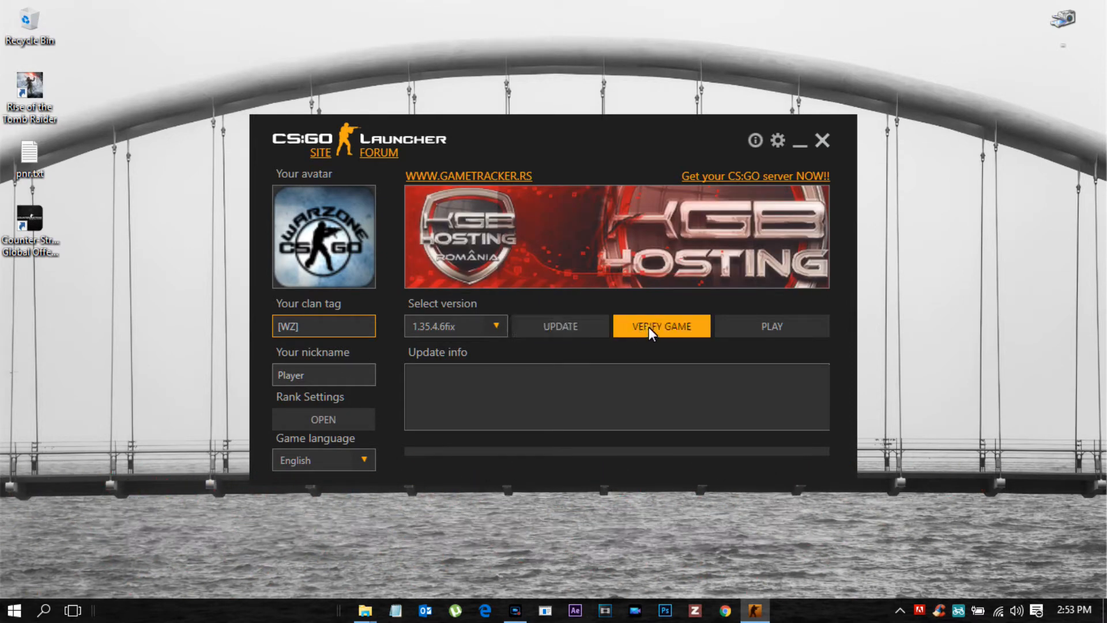
Step: Verify the game files until UPDATE SUCESSFULLY FINISHED appears, then start the game
left_click(660, 327)
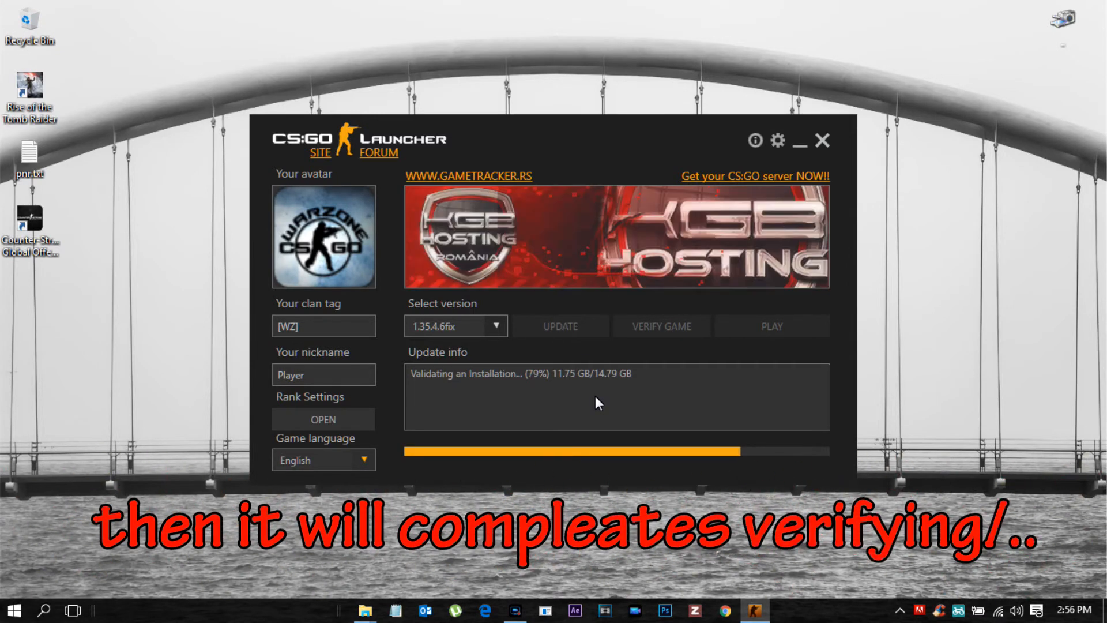
mouse_move(677, 361)
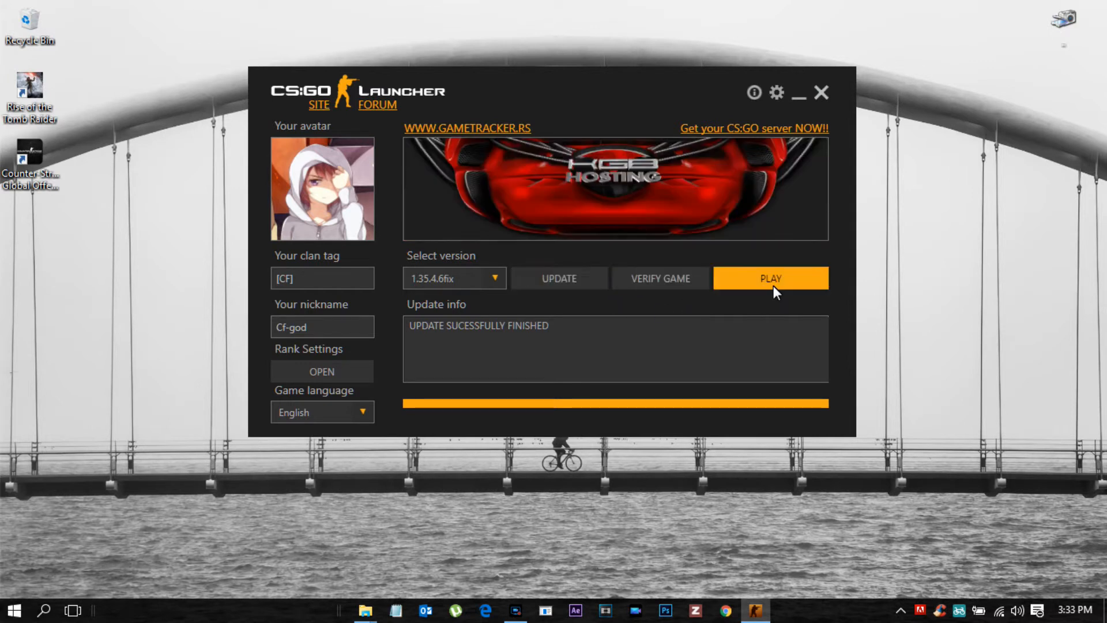
mouse_move(745, 284)
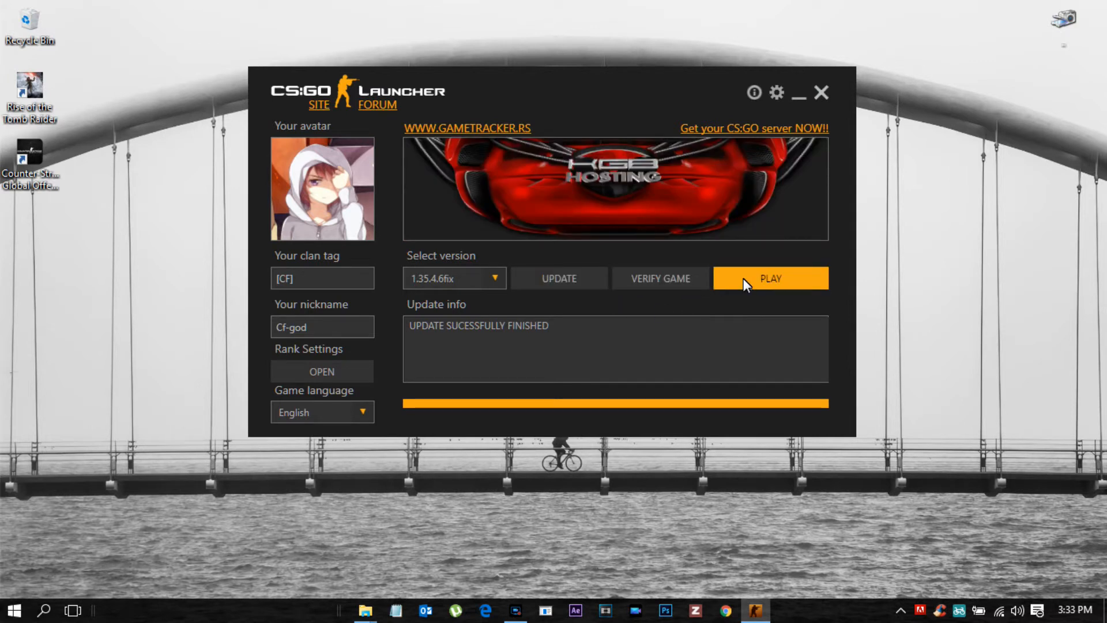
left_click(771, 277)
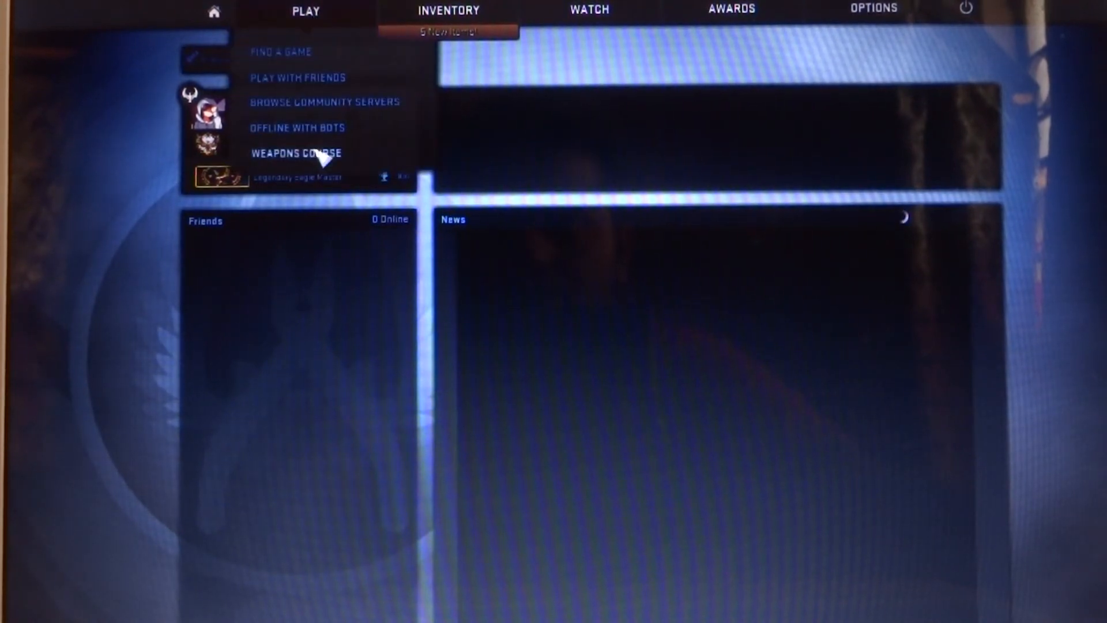
Step: Browse community servers, check Favorites, sort the Internet list and connect to a server
left_click(322, 102)
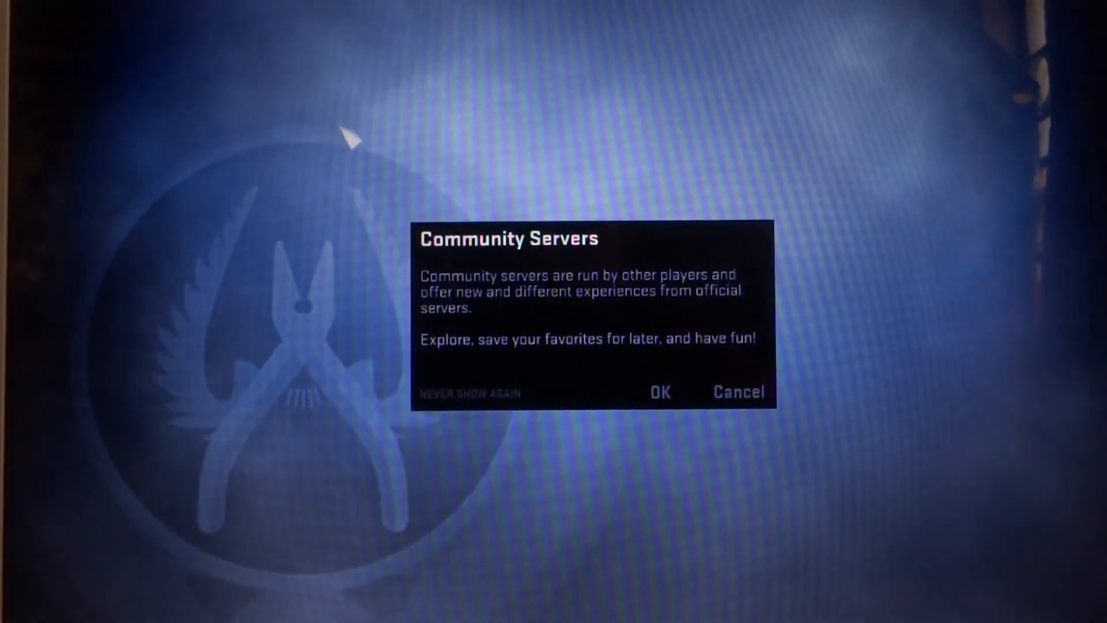
left_click(658, 392)
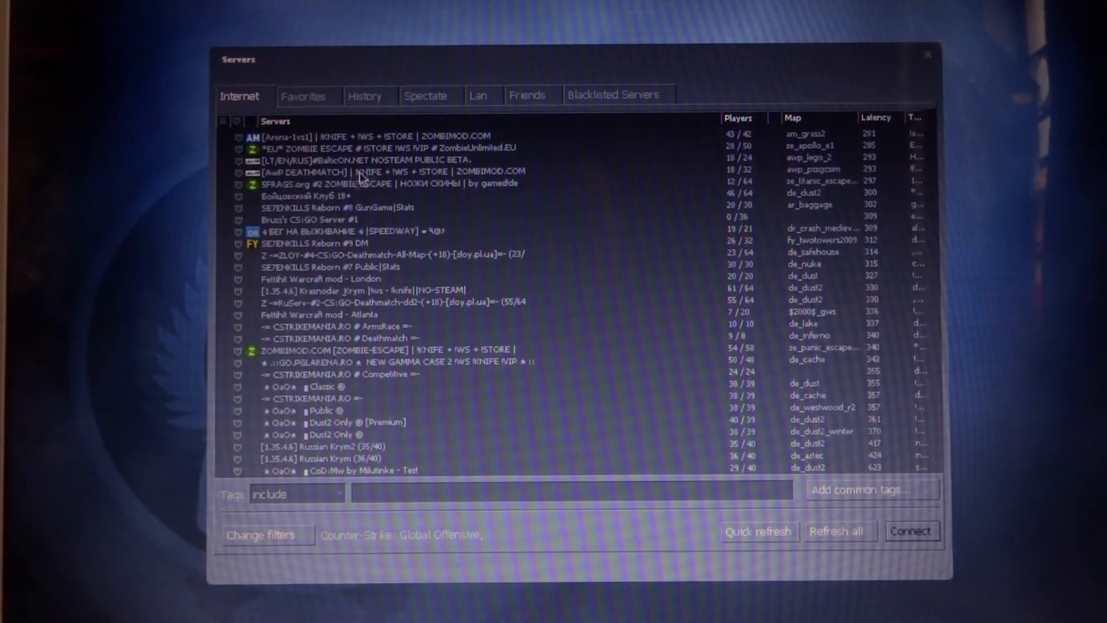
left_click(303, 95)
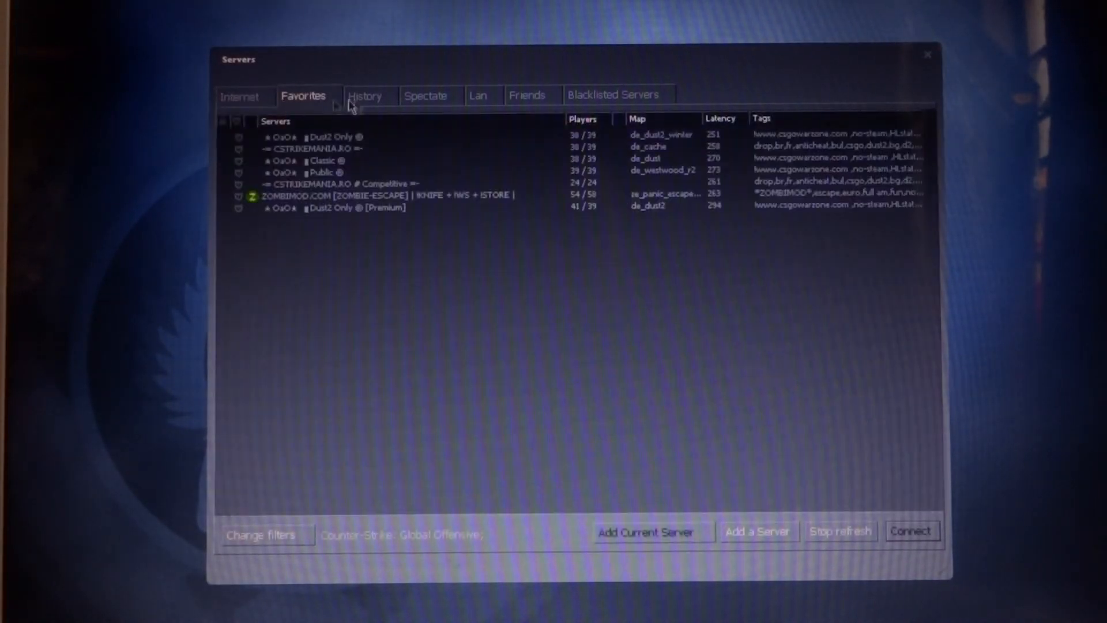
left_click(243, 95)
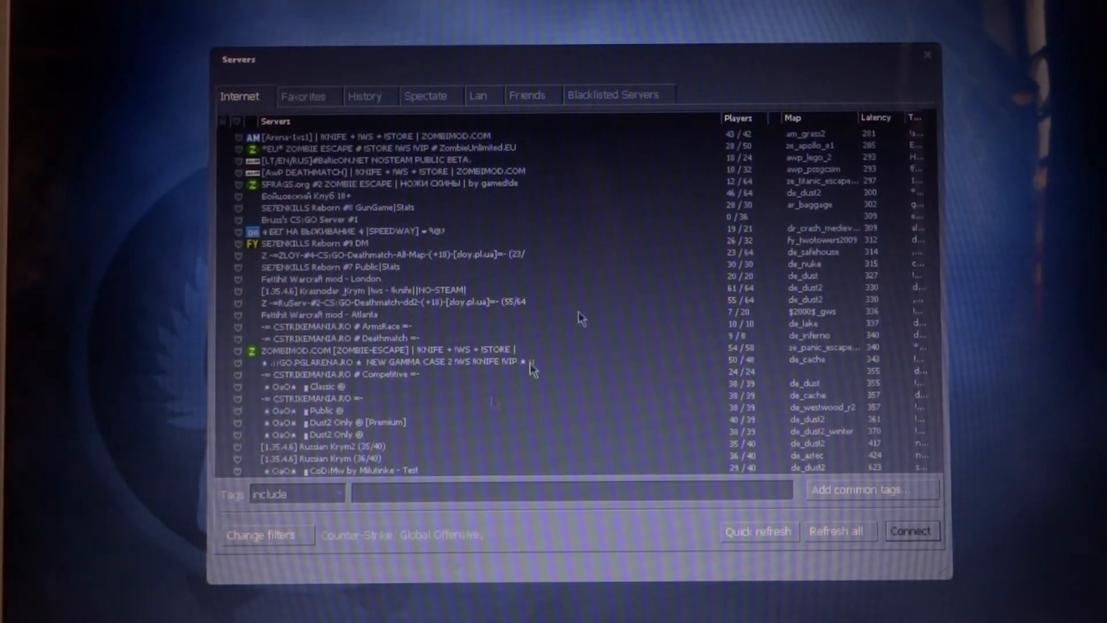
left_click(740, 118)
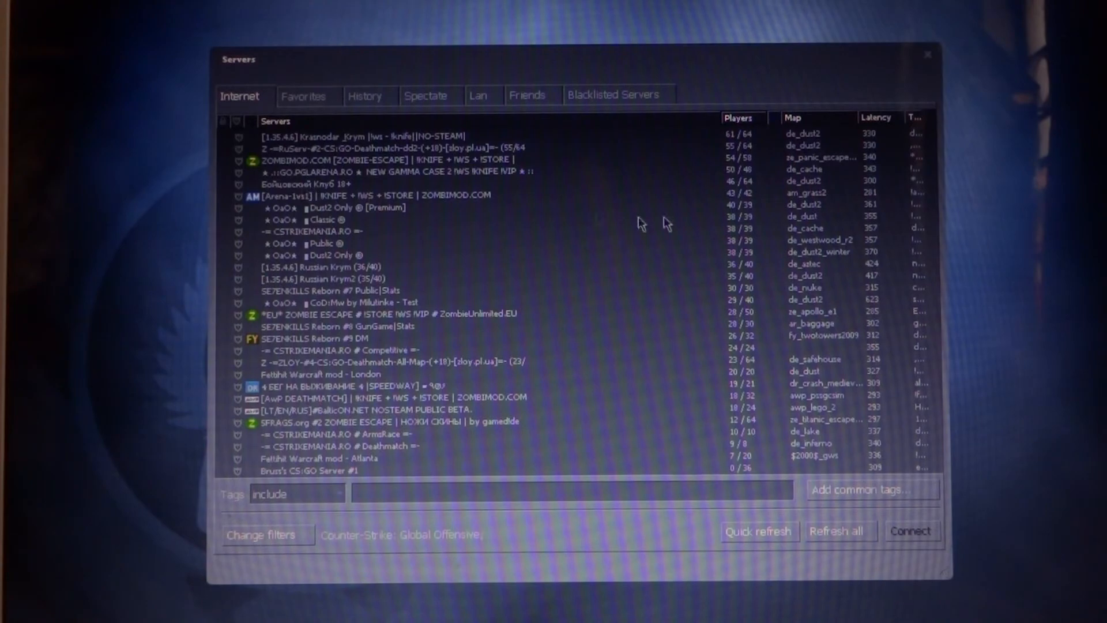
left_click(912, 532)
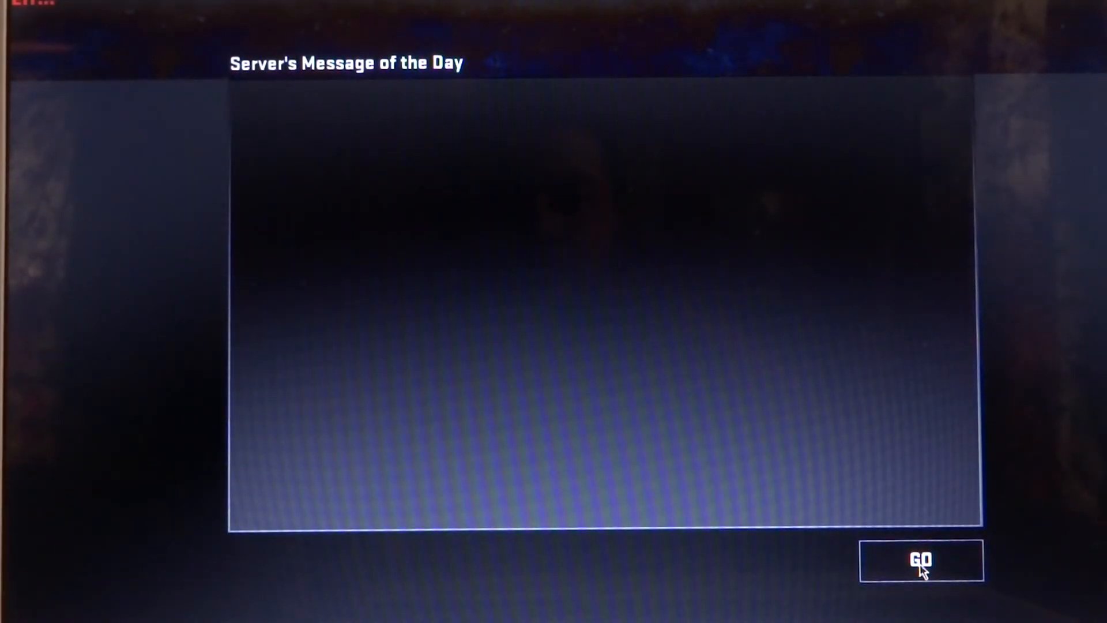
Step: Join the de_dust2_winter match, scope in with the sniper, then open the Esc menu
left_click(922, 561)
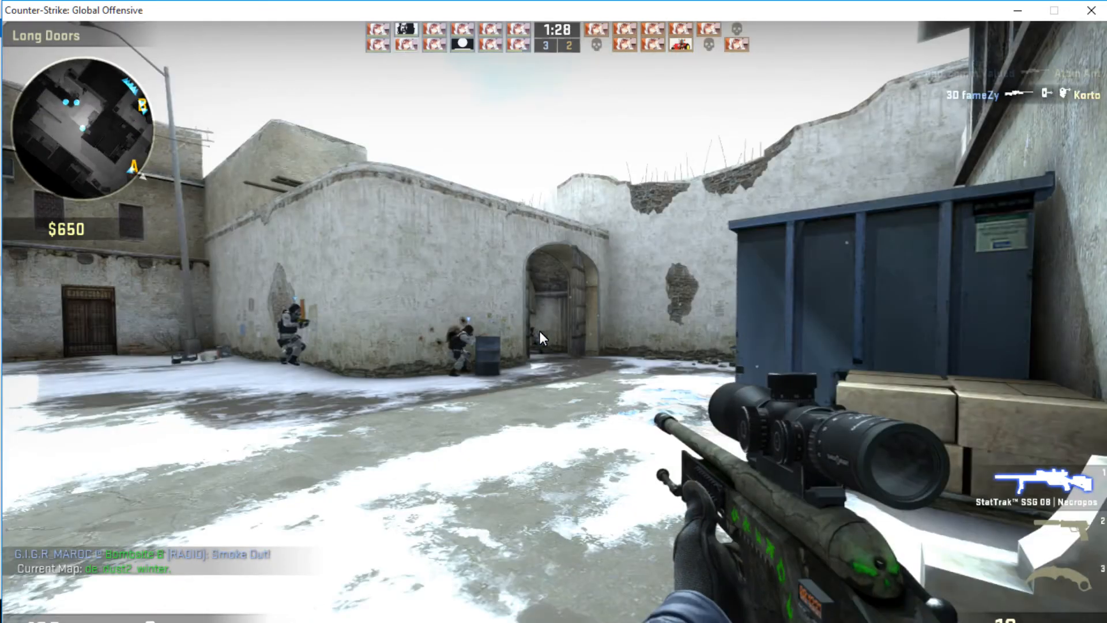
right_click(554, 337)
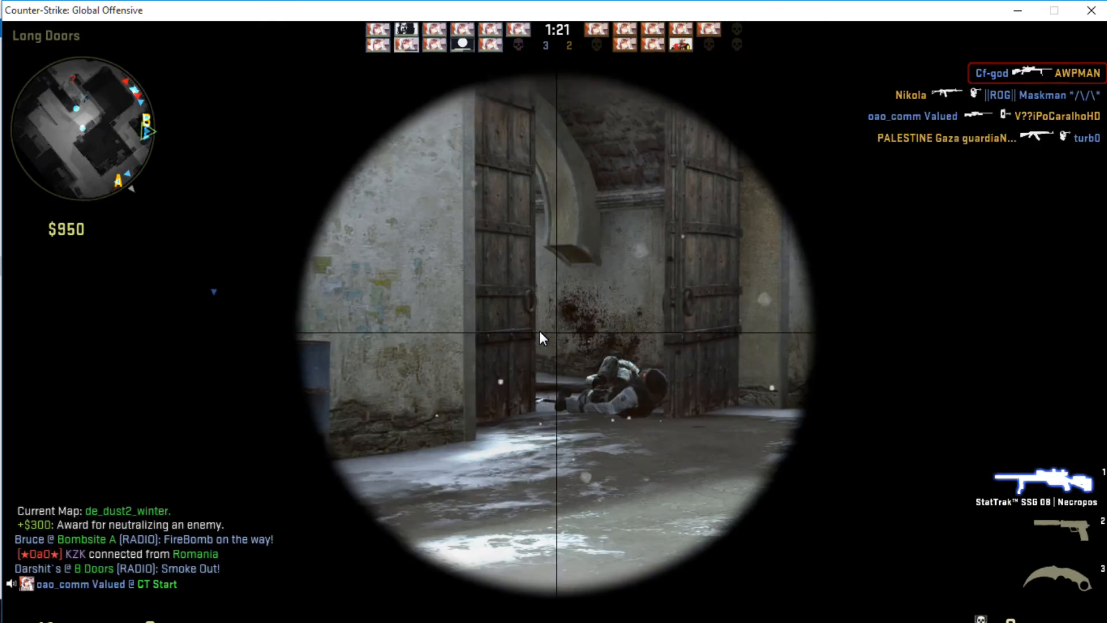
key("Escape")
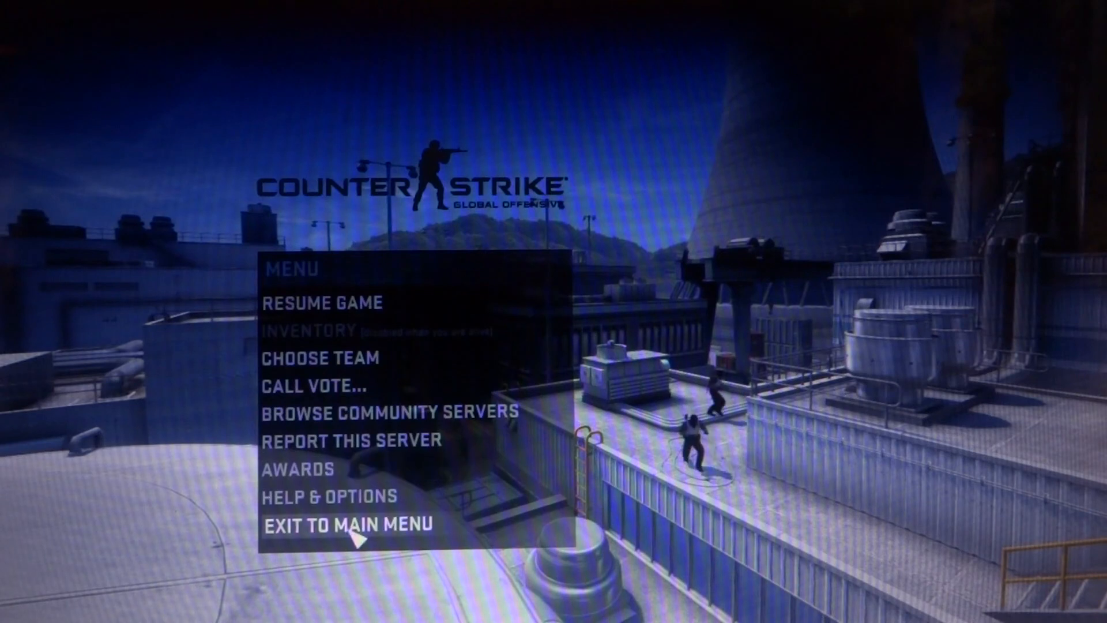